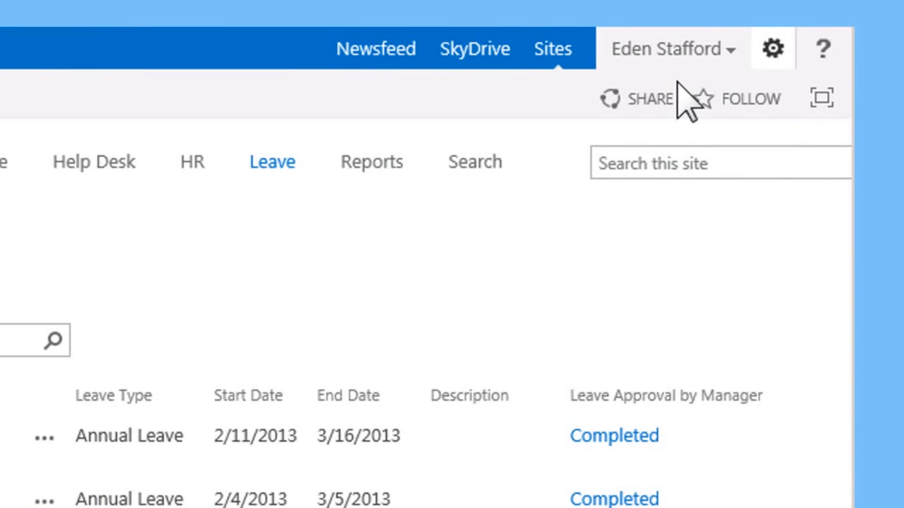
Go to the Leave site's Home page showing the Requests web part of leave entries.
click(771, 48)
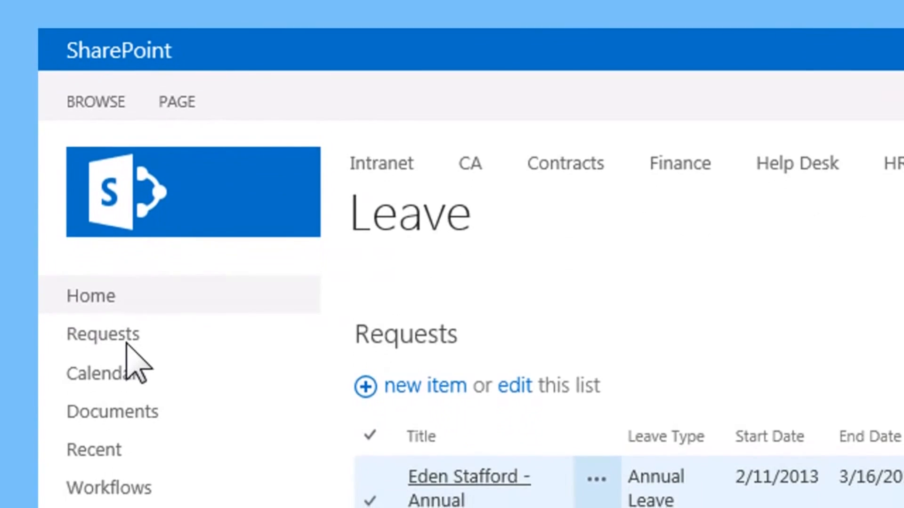
From the Requests list's Workflow Settings, choose Create a Workflow in Nintex Workflow.
click(103, 333)
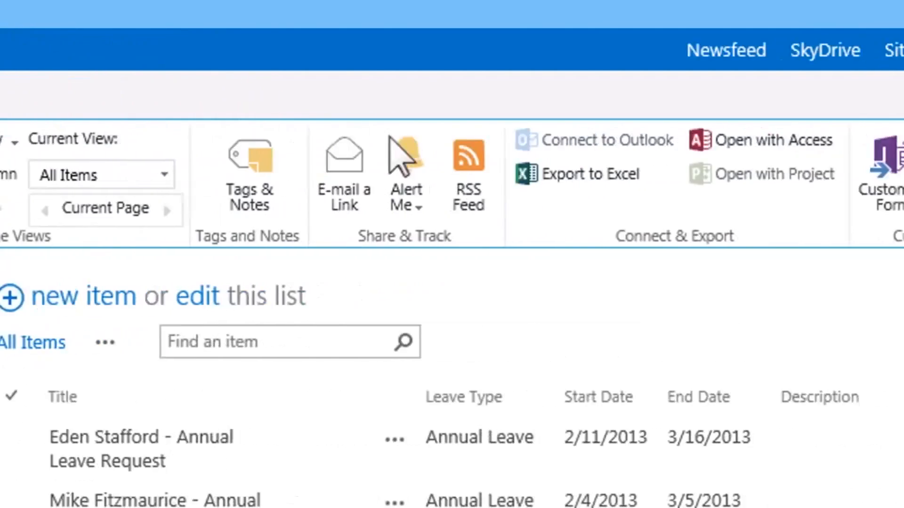
click(798, 176)
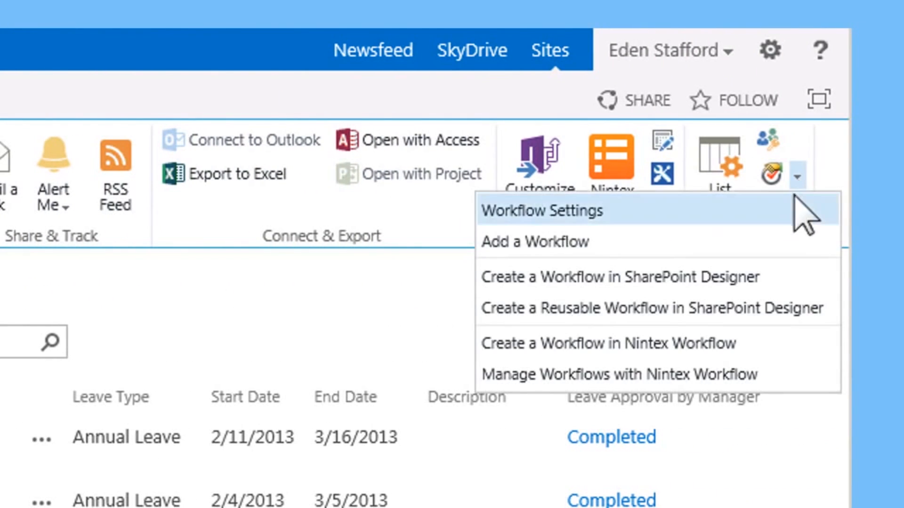
click(532, 242)
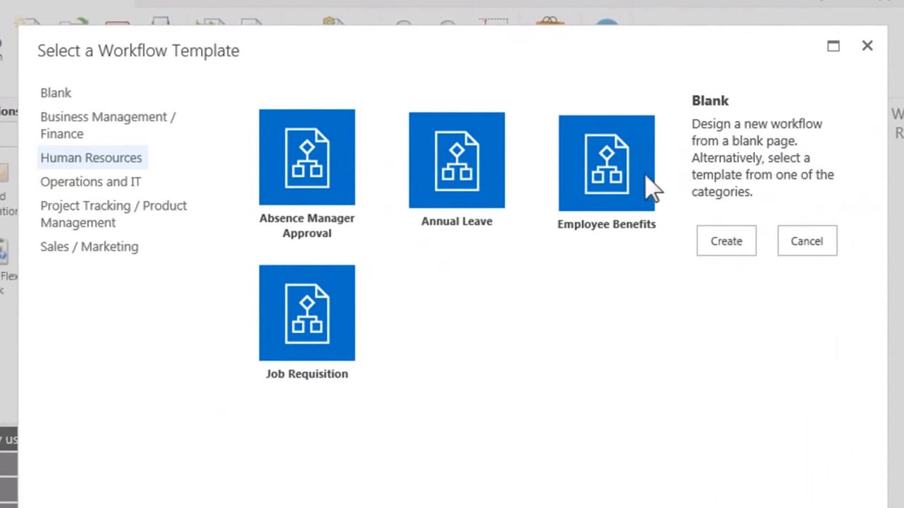
mouse_move(414, 312)
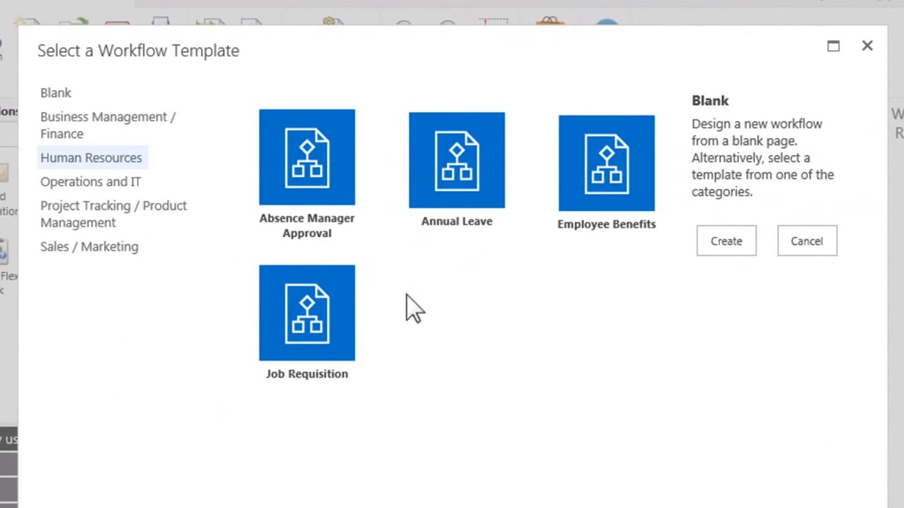
Create the workflow from a template so the designer shows its approve/reject branches.
click(725, 241)
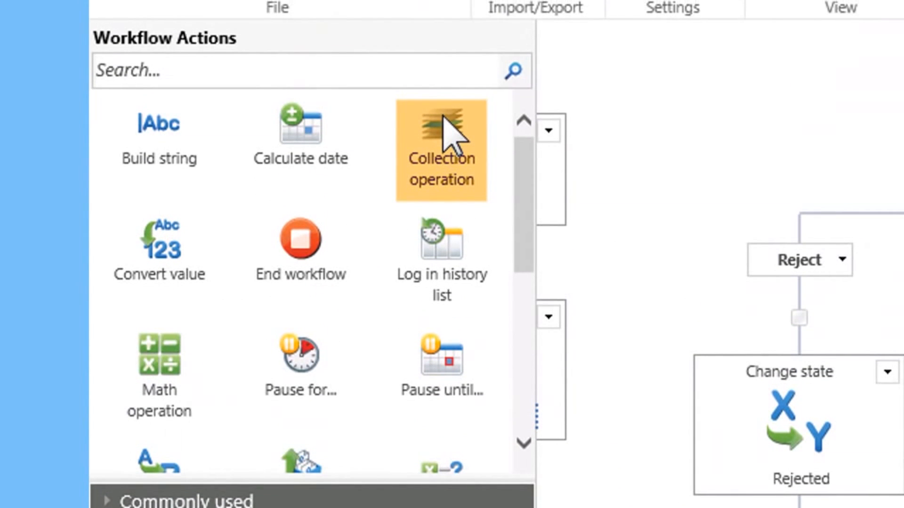
Browse the Workflow Actions toolbox down to integration actions and pick Web request.
scroll(down, 3)
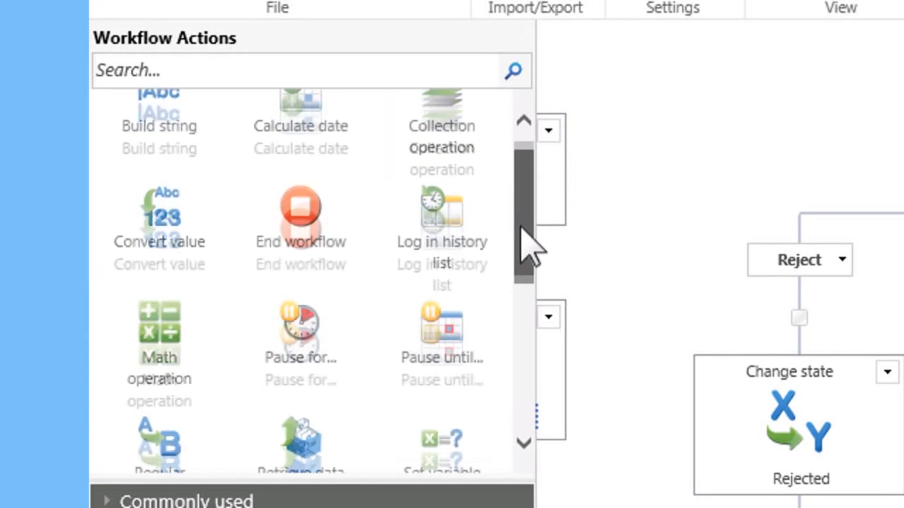
scroll(down, 3)
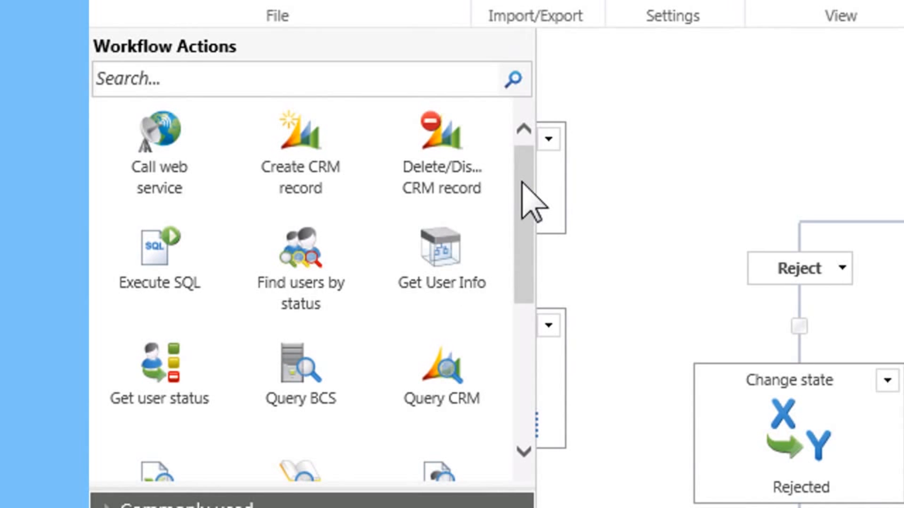
scroll(down, 3)
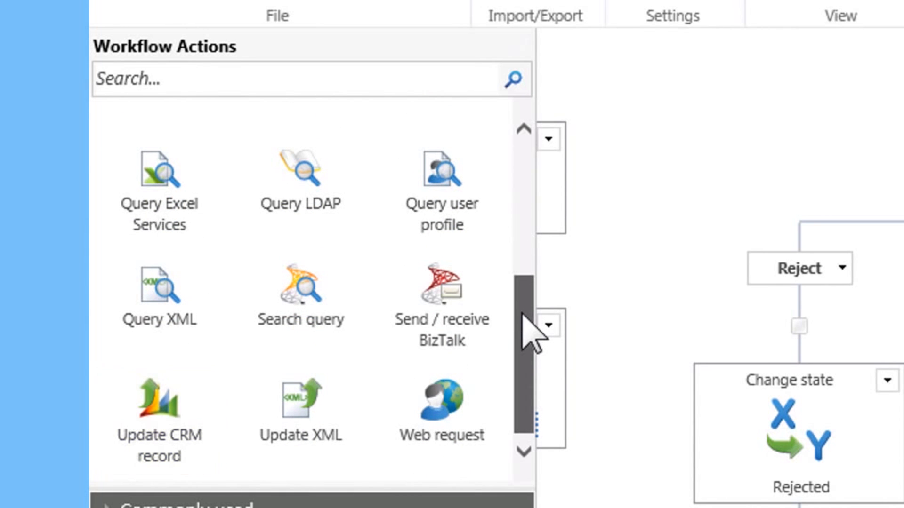
click(440, 415)
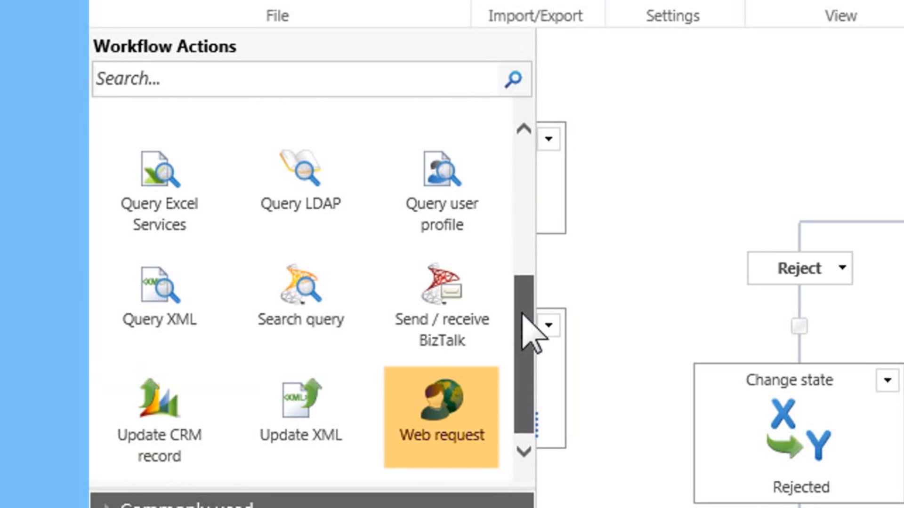
mouse_move(439, 305)
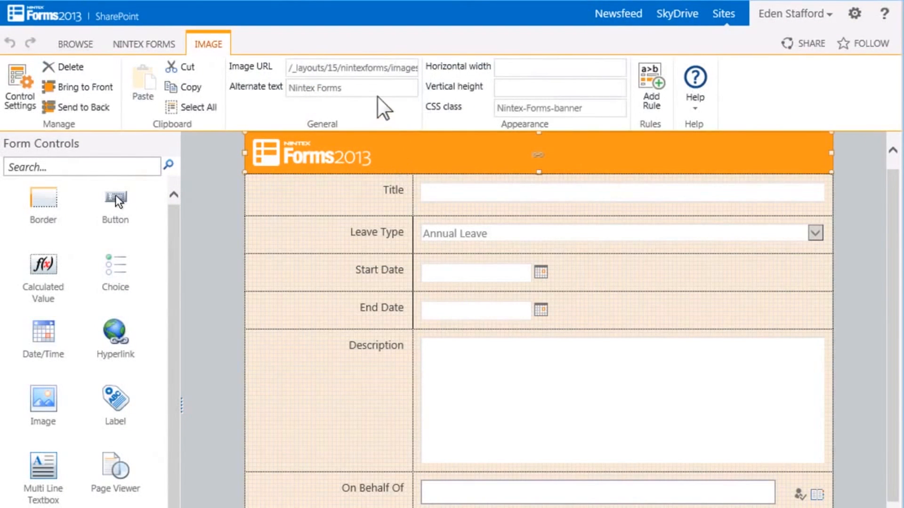
In the form's Live Settings, tick Shorten URL for Nintex Live publishing.
text(50)
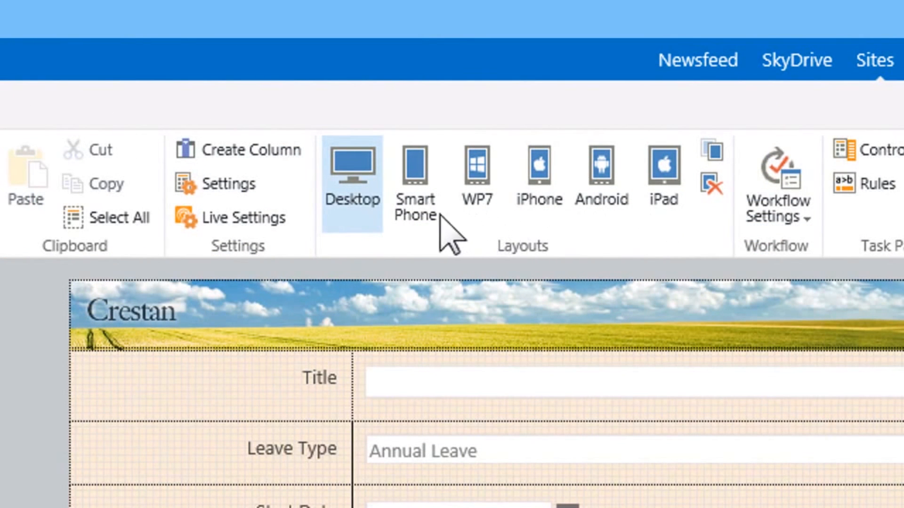
mouse_move(412, 242)
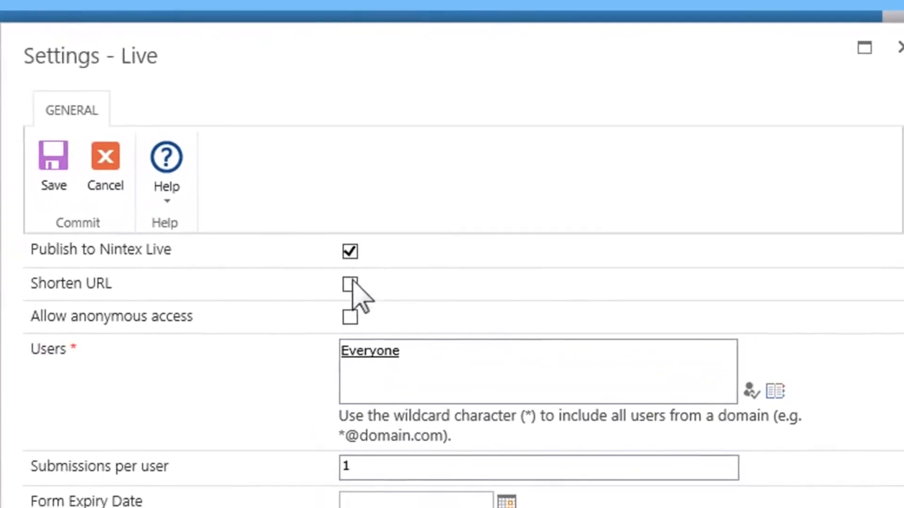
click(350, 319)
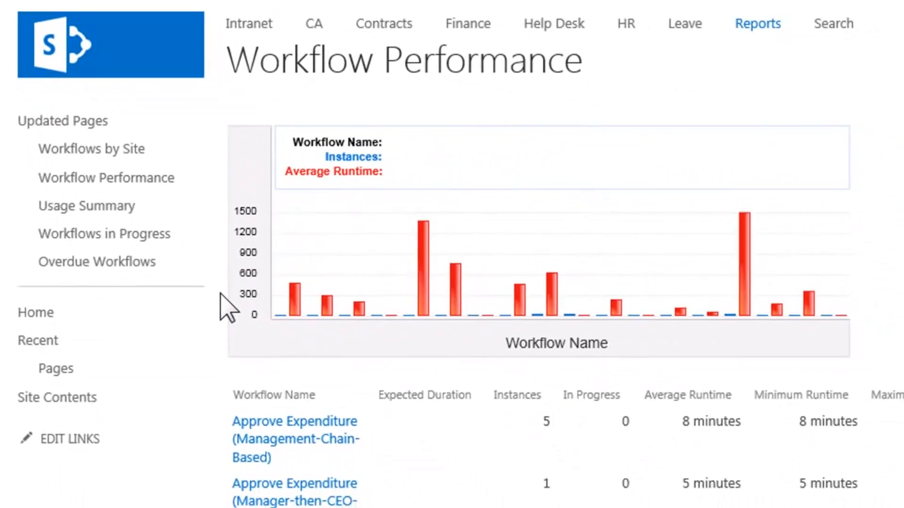
Scroll through the Workflow Performance report, statistics and the running leave approval's status.
scroll(down, 3)
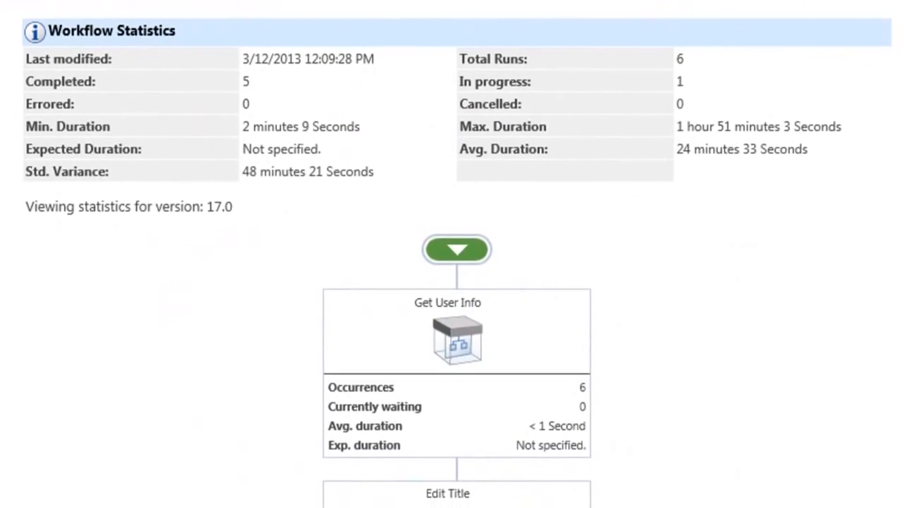
scroll(down, 3)
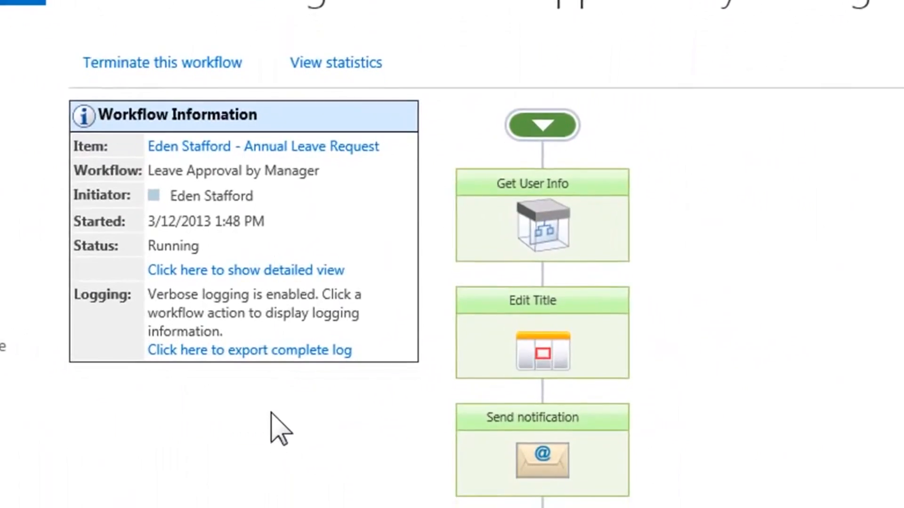
scroll(down, 3)
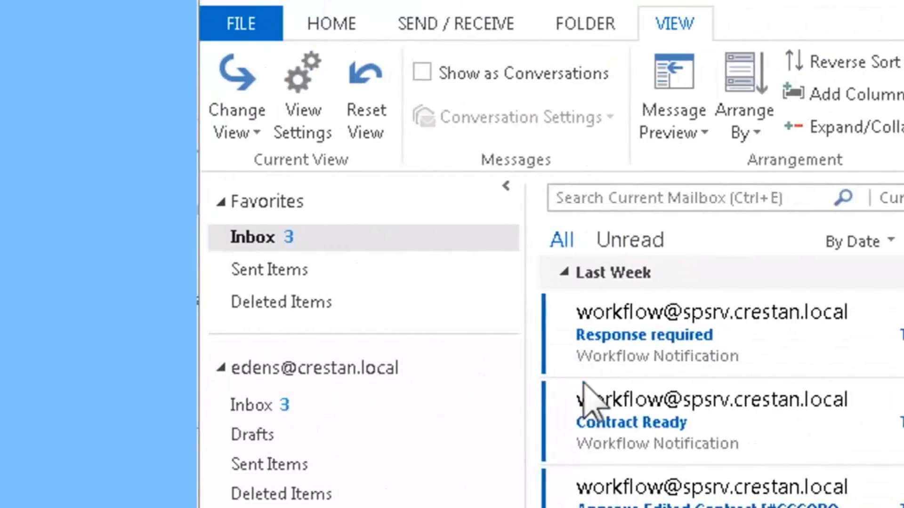
Reply to the Response required workflow notification with the text 'ok.'.
double_click(643, 335)
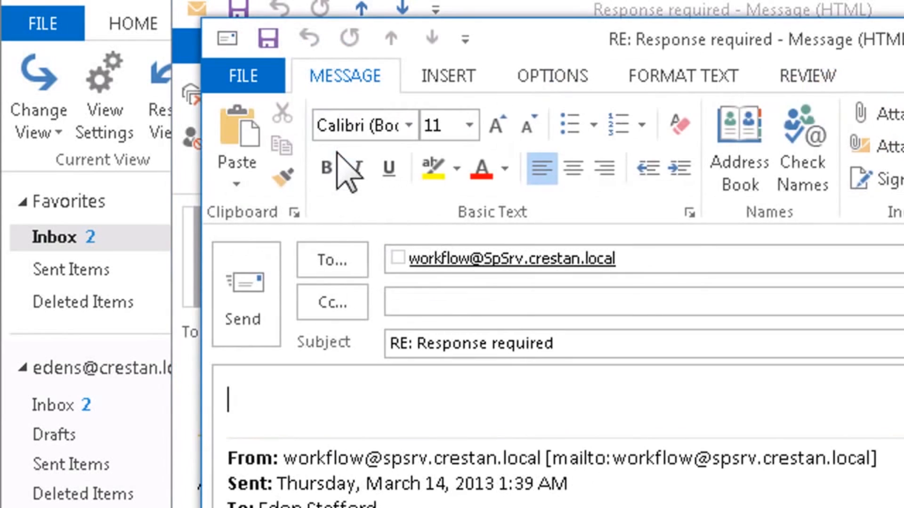
text(ok.)
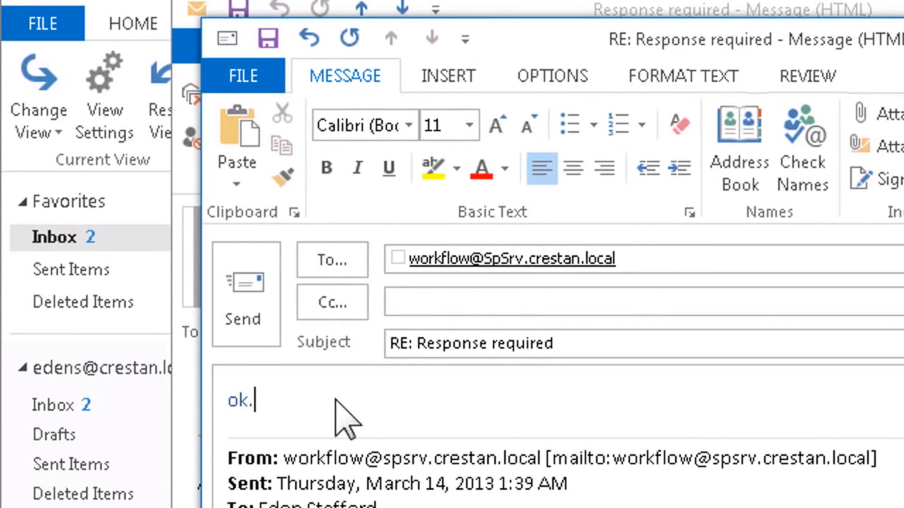
mouse_move(323, 404)
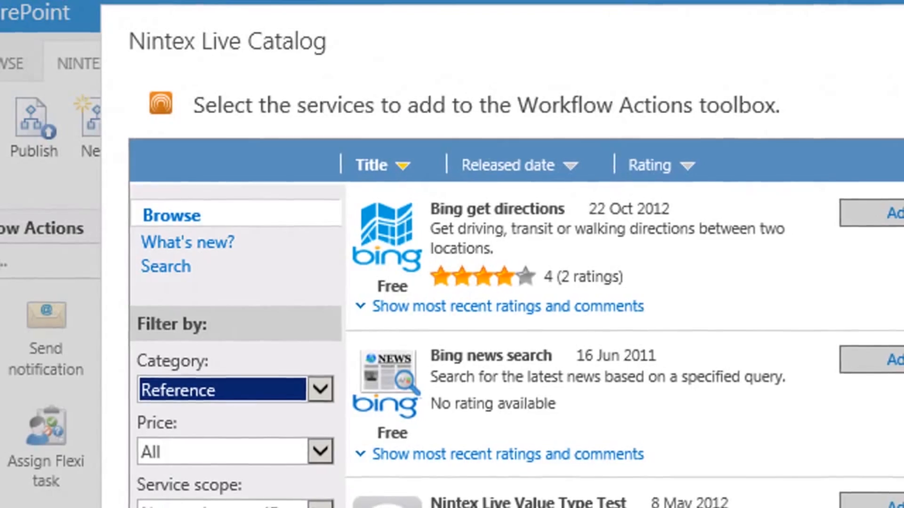
Scroll the Nintex Live catalog and canvas to the Tweet new retail outlet action under Approve.
scroll(down, 3)
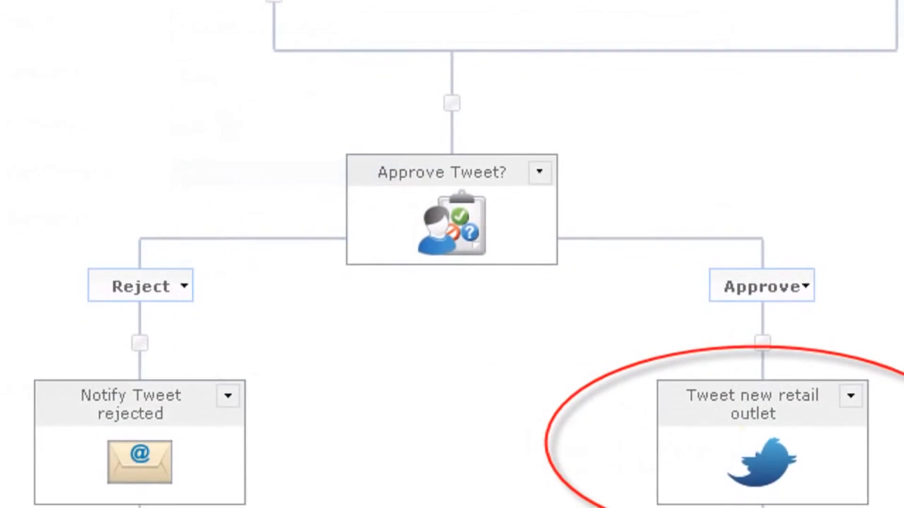
scroll(down, 3)
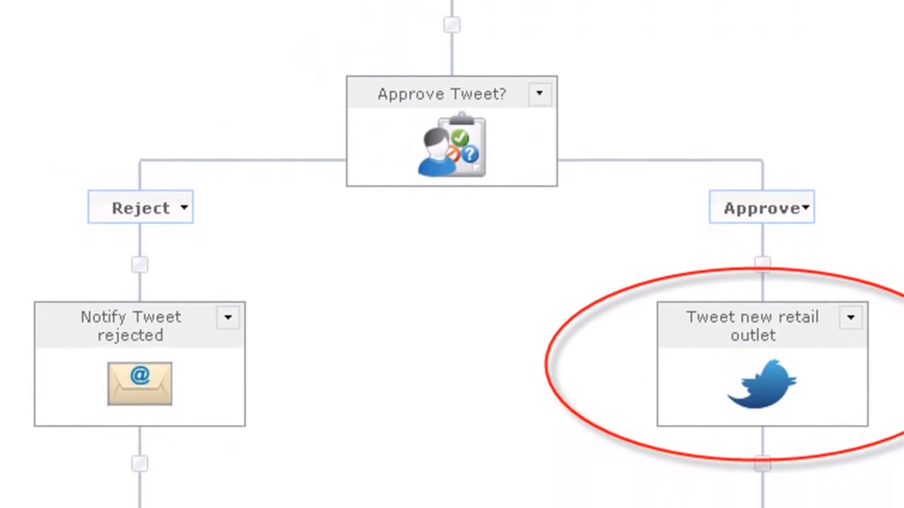